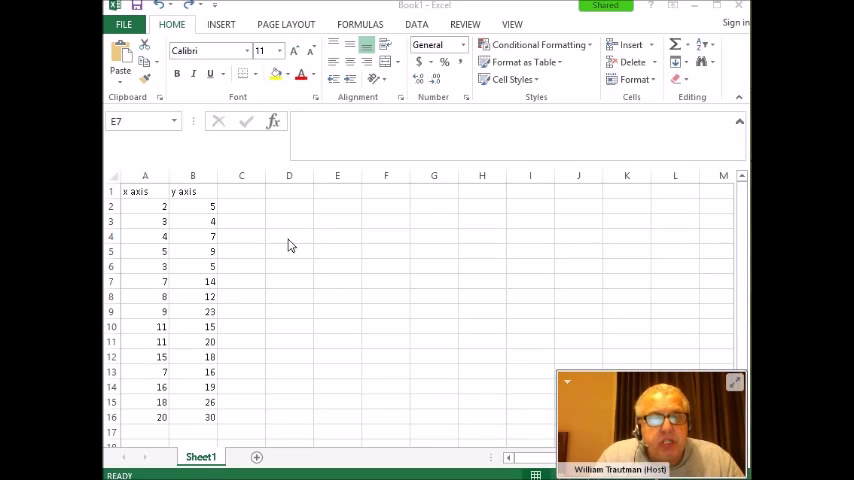
mouse_move(162, 204)
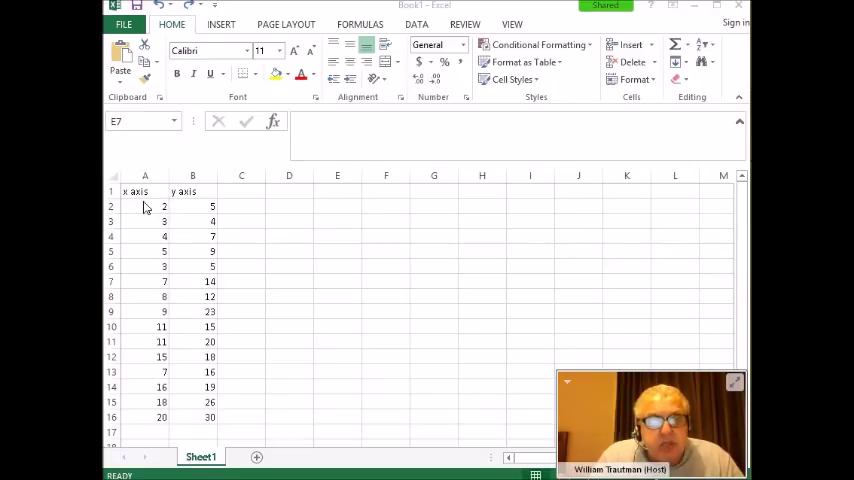
Highlight the y-axis values in column B to point them out, then clear the highlight.
click(336, 280)
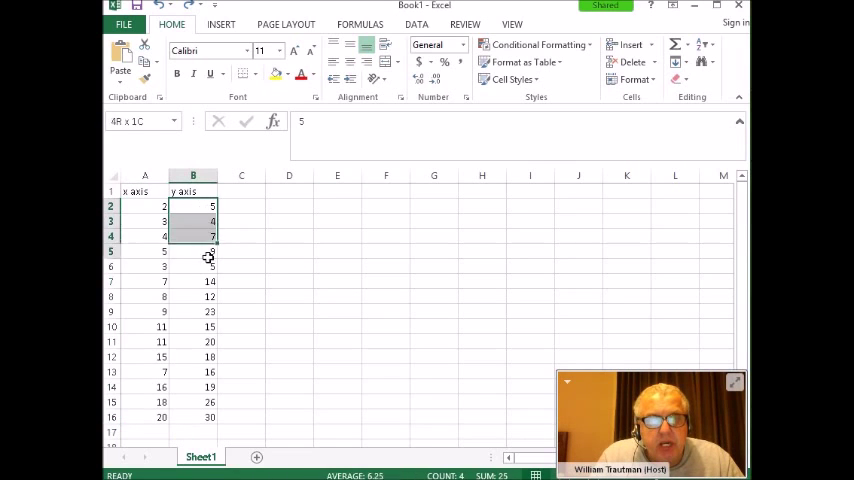
drag(192, 206, 192, 416)
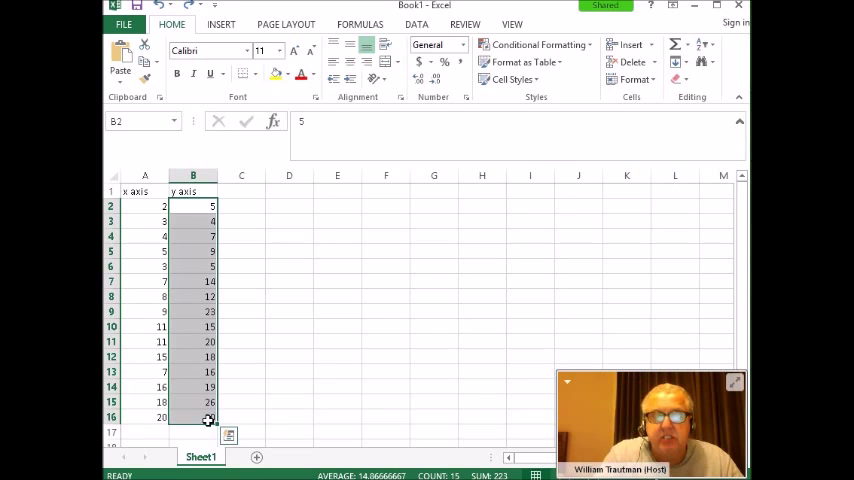
click(384, 280)
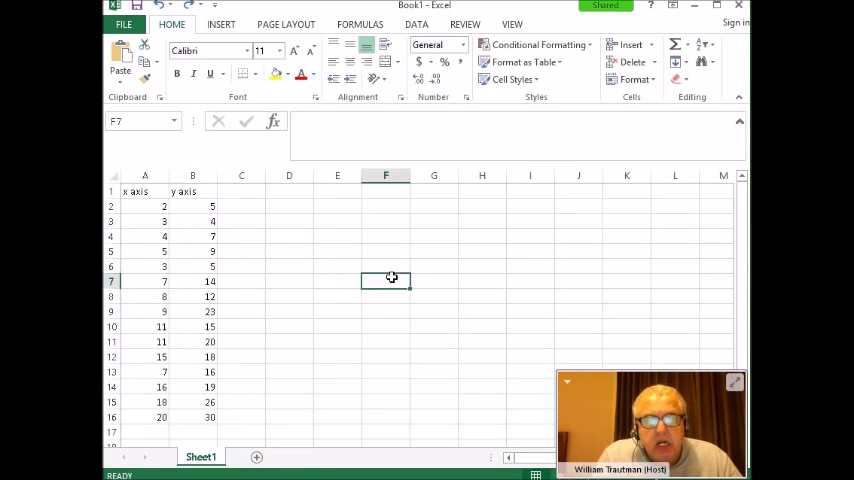
mouse_move(312, 232)
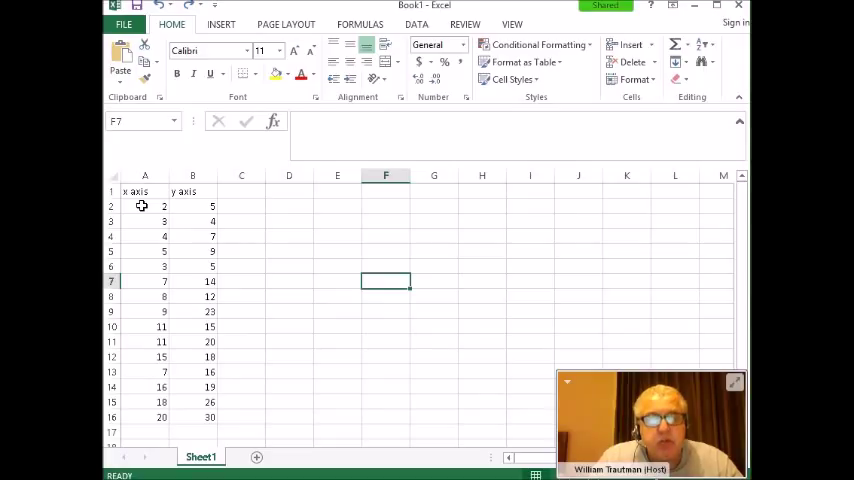
Select the x-axis and y-axis headers and all paired values in A2:B16.
click(144, 192)
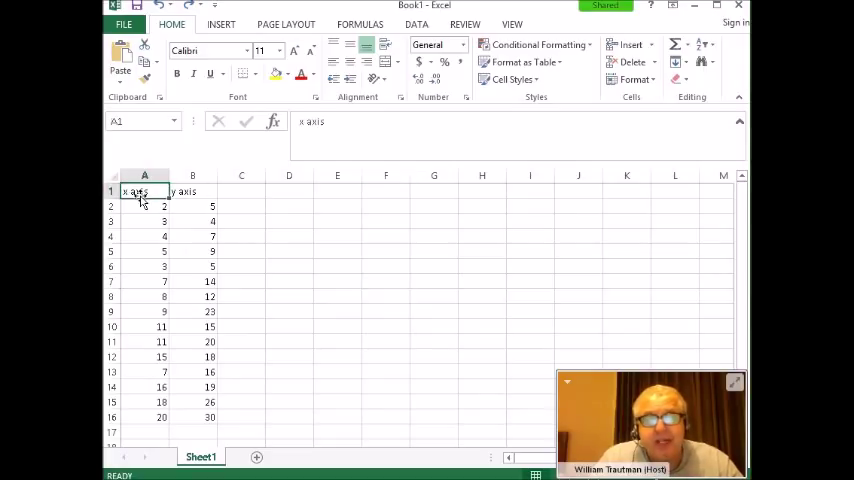
click(192, 192)
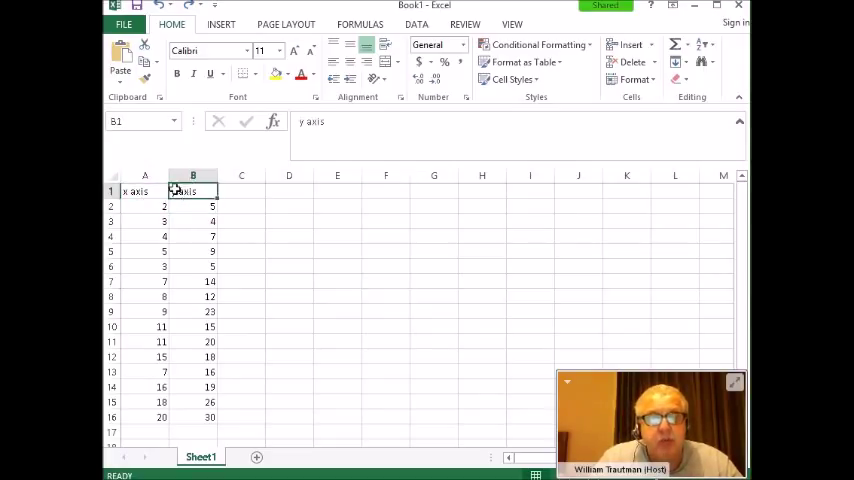
click(144, 206)
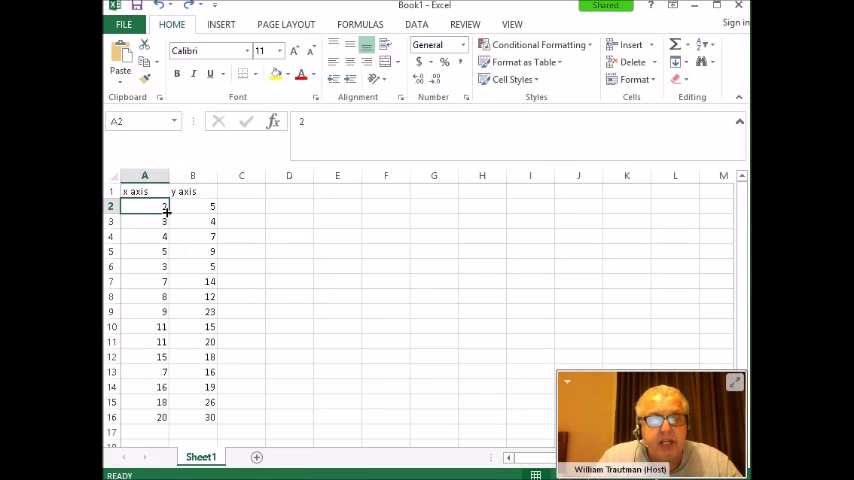
drag(144, 206, 210, 280)
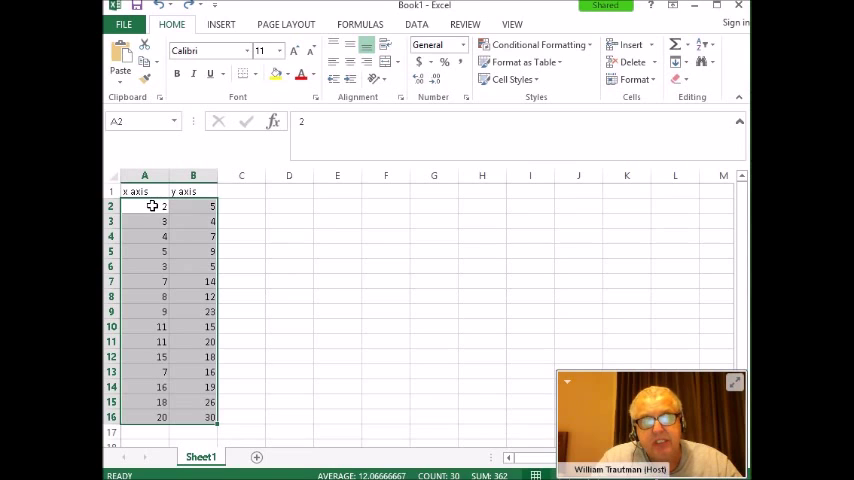
mouse_move(282, 232)
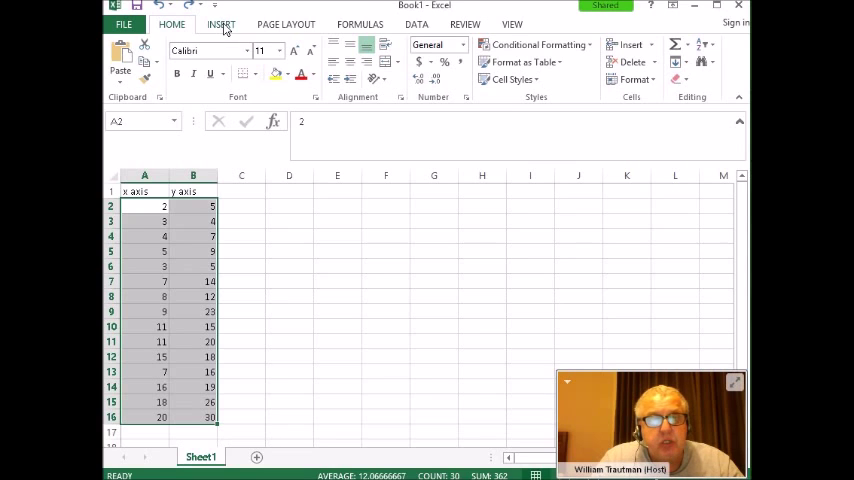
Insert a markers-only Scatter chart of the selected x and y values from the Insert ribbon.
click(220, 24)
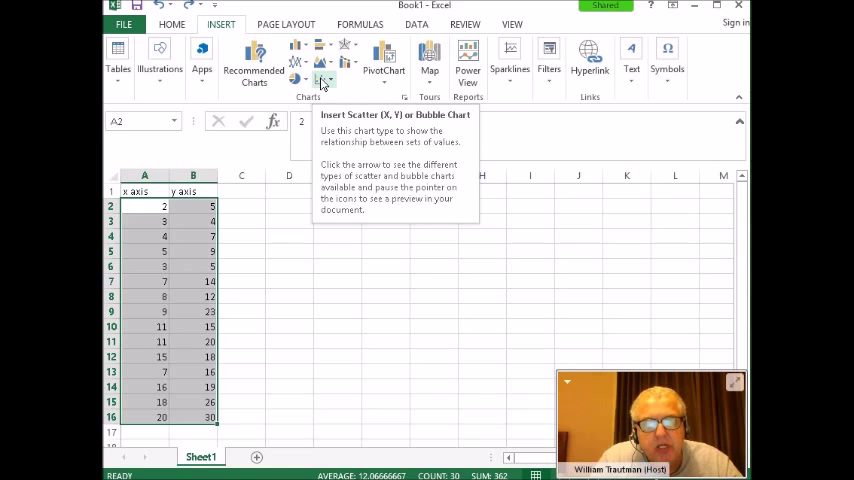
click(324, 80)
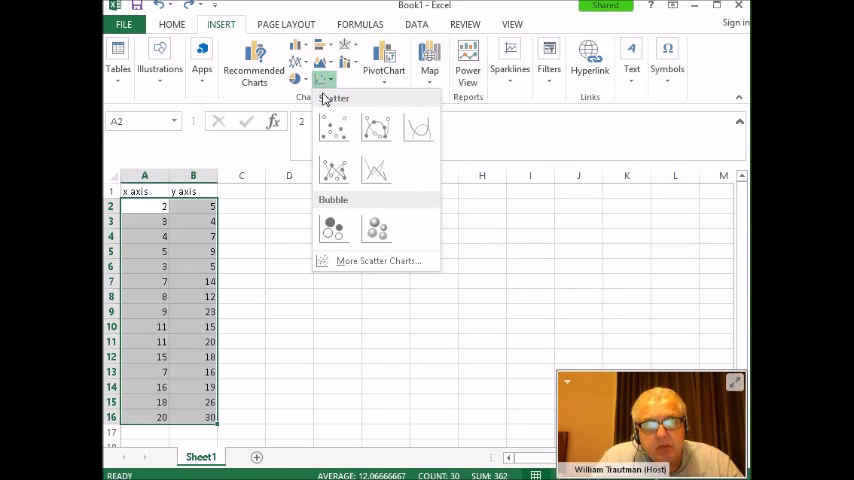
click(332, 128)
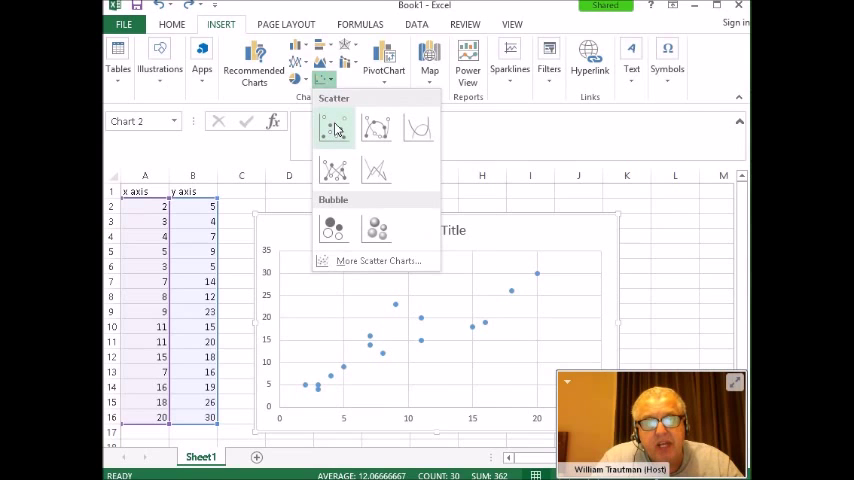
click(332, 128)
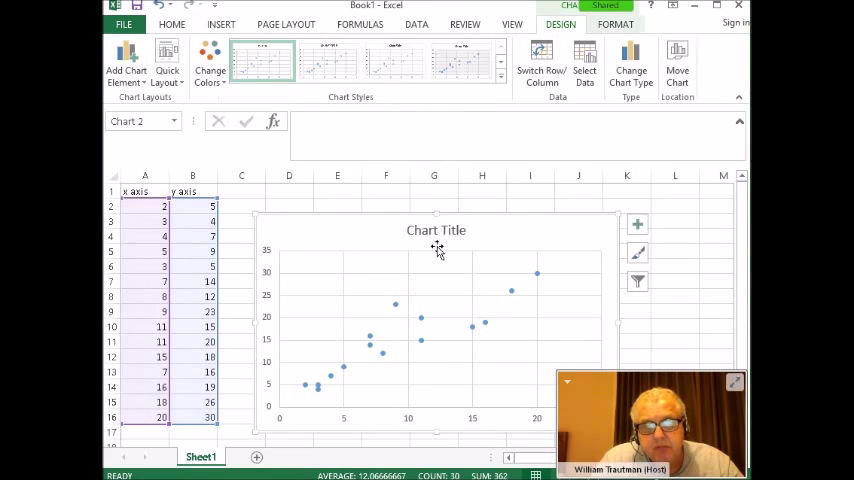
mouse_move(490, 212)
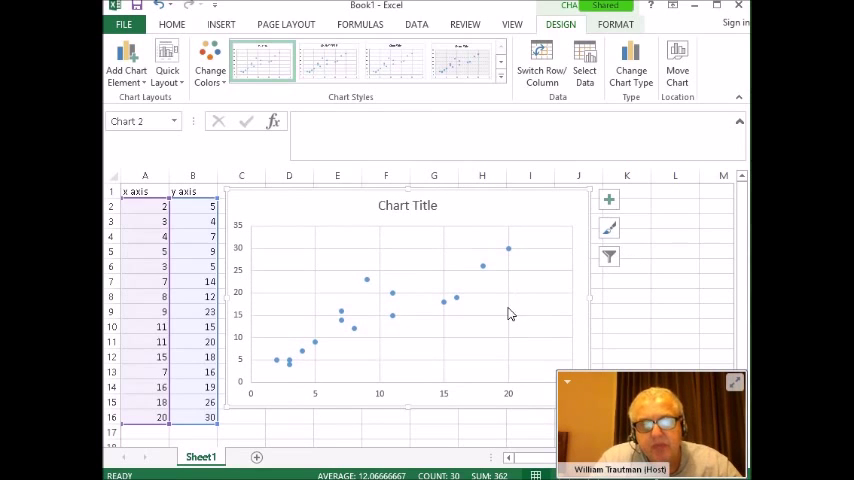
mouse_move(488, 262)
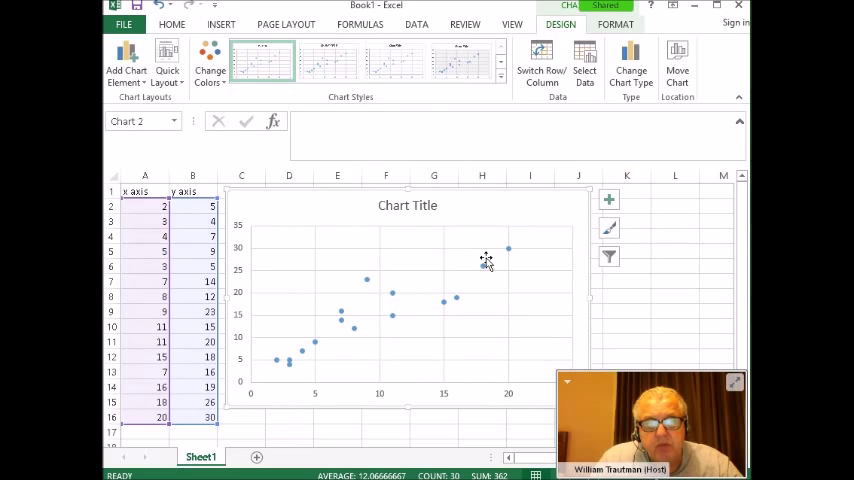
Select the placeholder 'Chart Title' on the repositioned scatter chart.
click(408, 204)
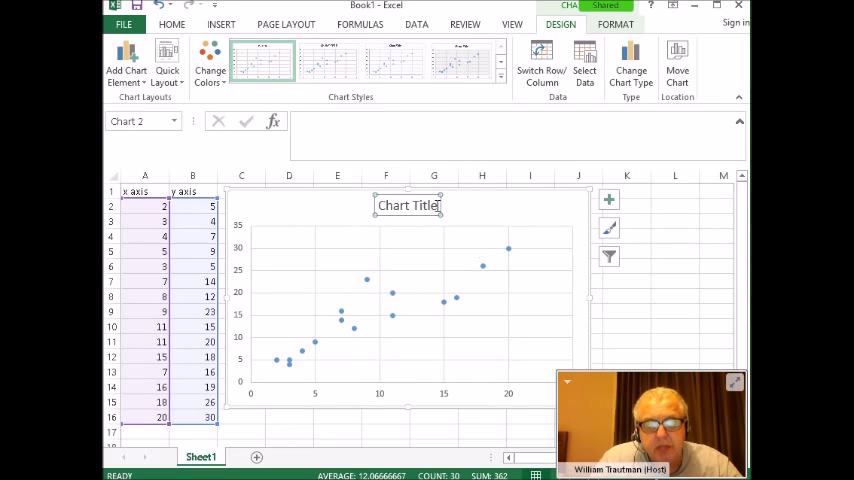
Replace the placeholder title text with 'my scatter plot'.
double_click(408, 204)
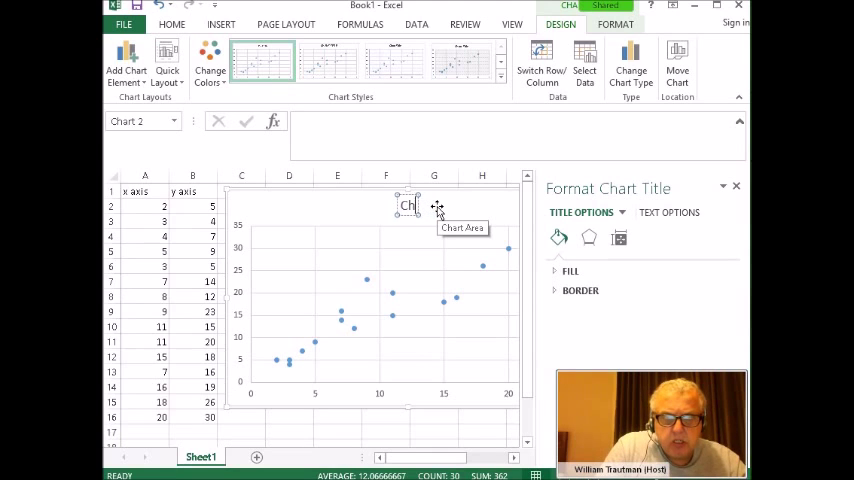
text(m)
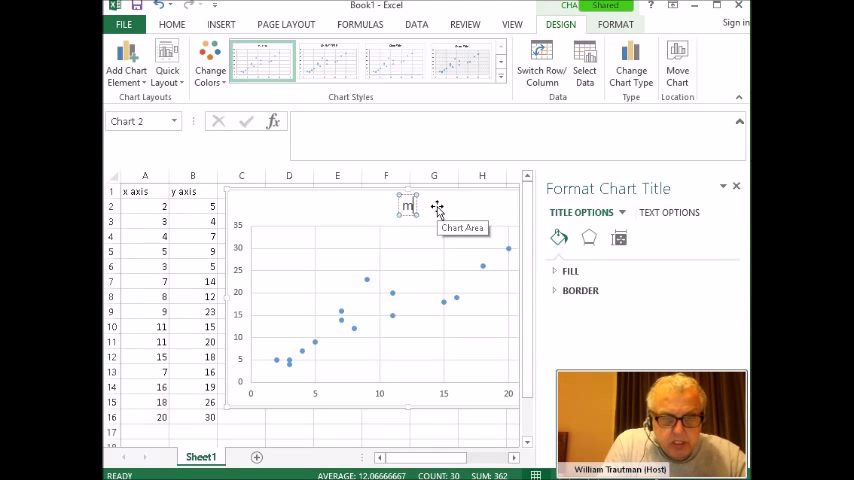
text(my scatter)
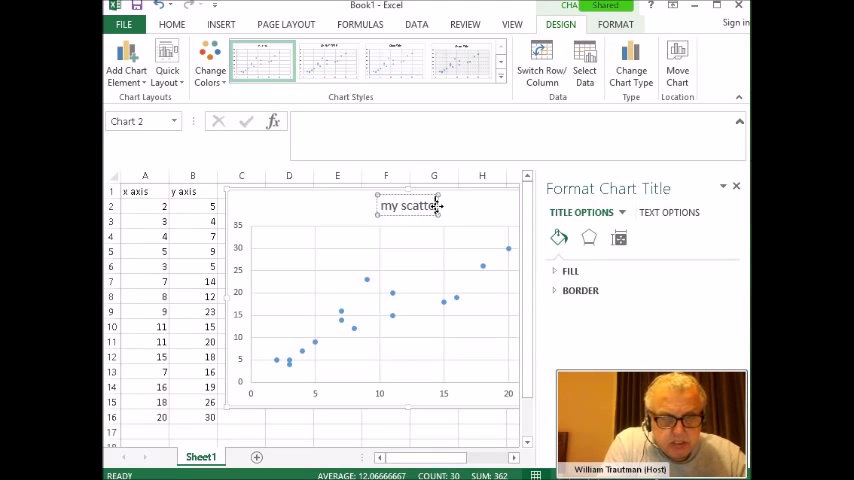
text(plot)
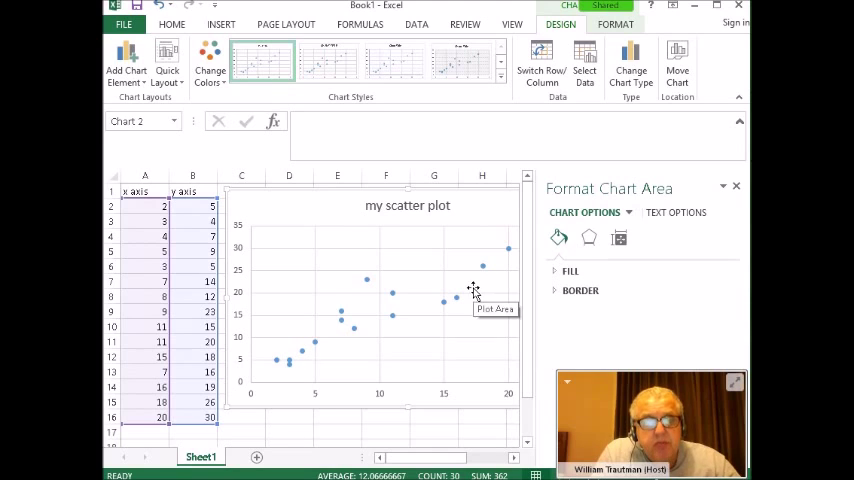
mouse_move(500, 164)
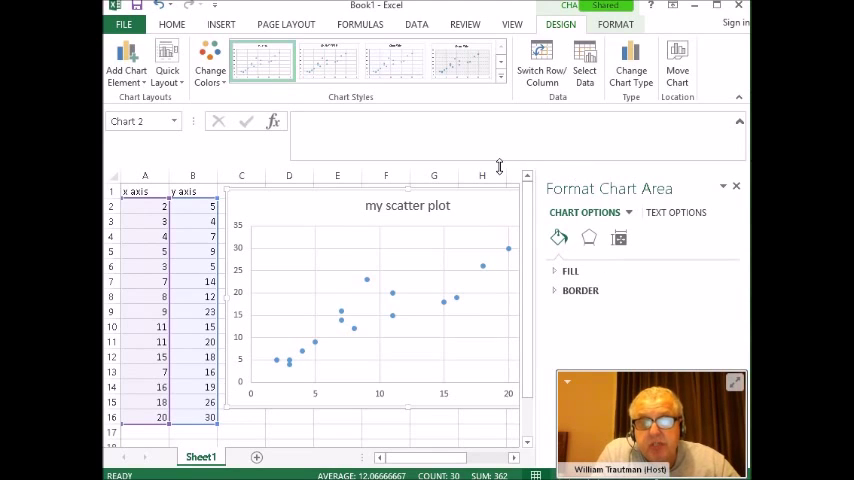